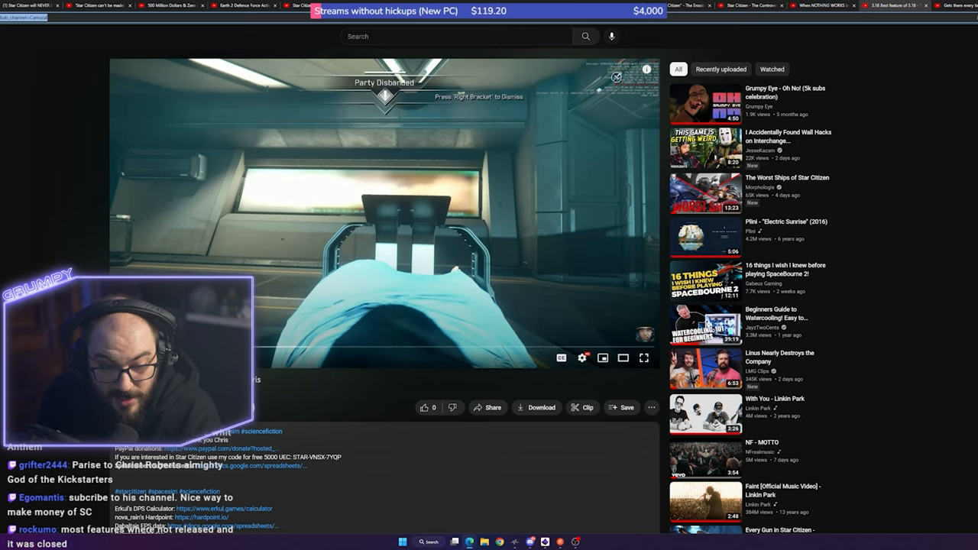
Switch the Star Citizen hospital-bed clip to fullscreen playback
{"action": "left_click", "coordinate": [644, 357]}
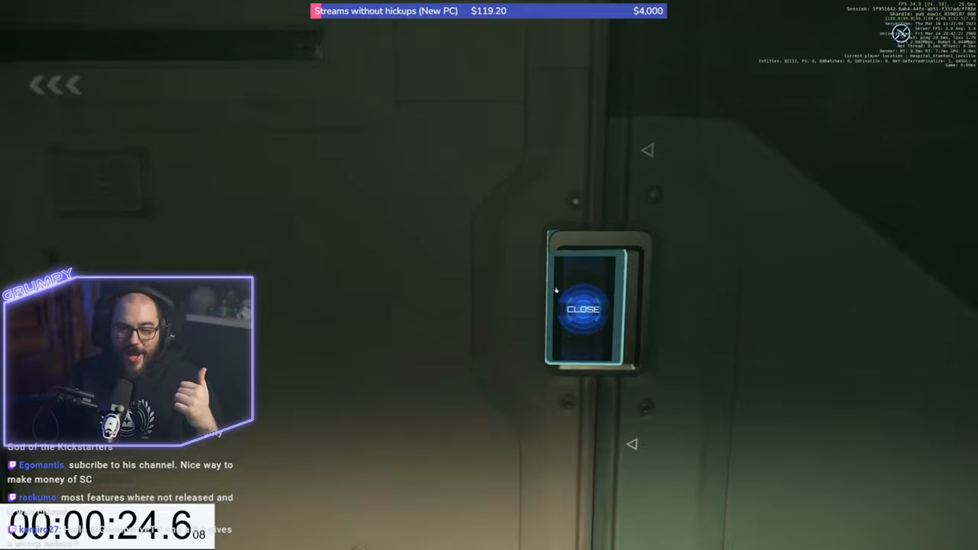
{"action": "left_click", "coordinate": [583, 310]}
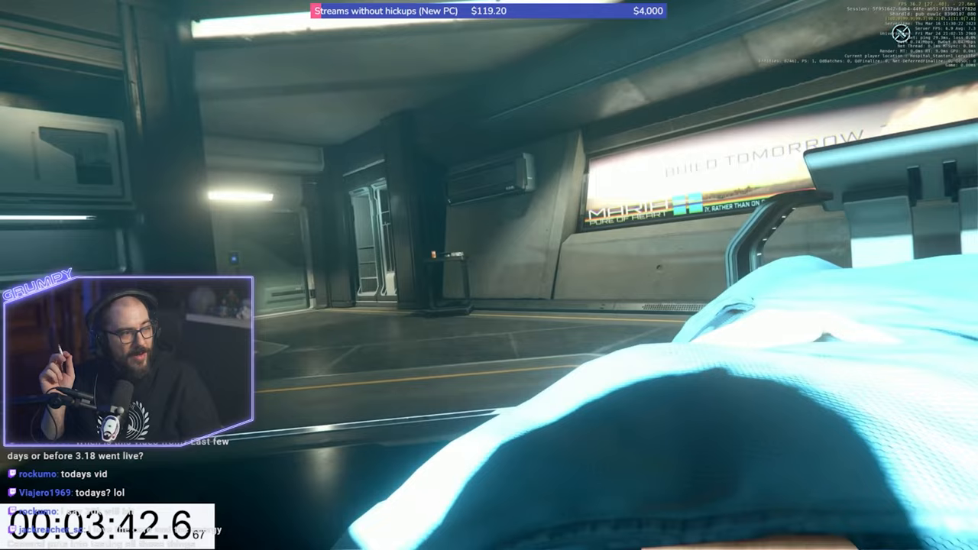
{"action": "key", "text": "Escape"}
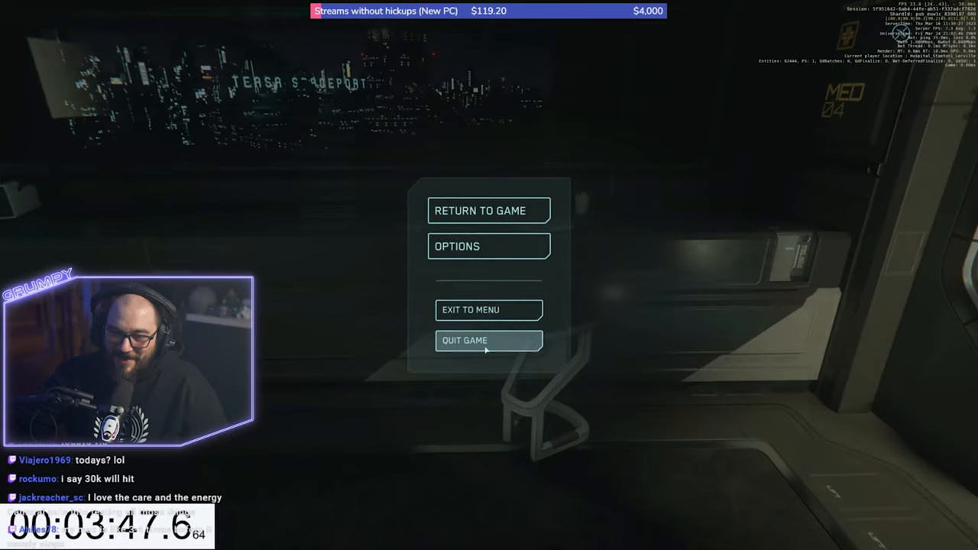
Exit fullscreen and close the Share dialog to see the end-screen suggestions
{"action": "left_click", "coordinate": [489, 210]}
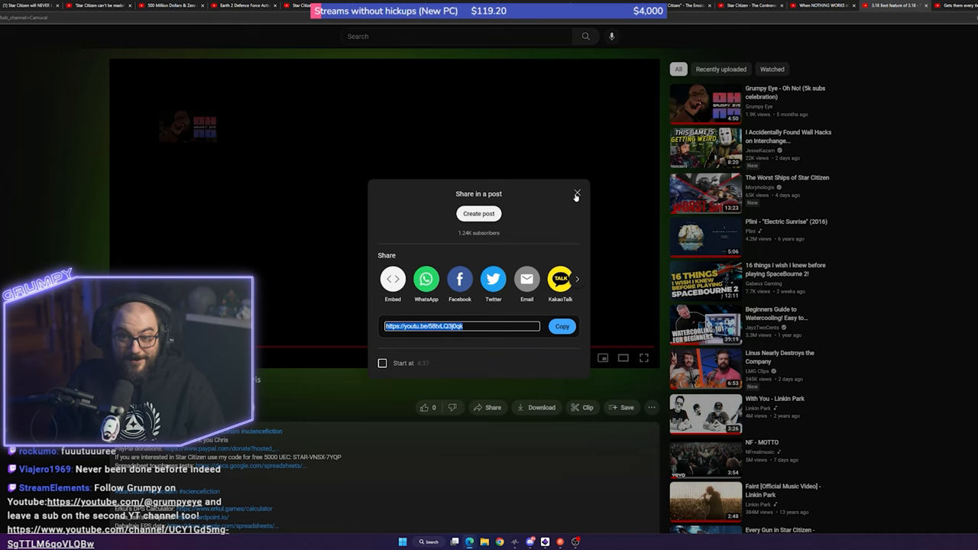
{"action": "left_click", "coordinate": [577, 193]}
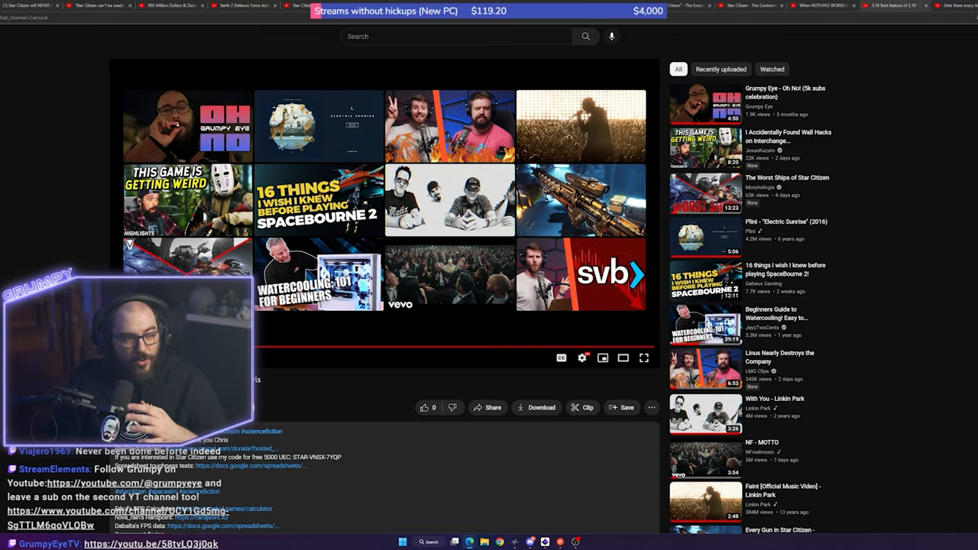